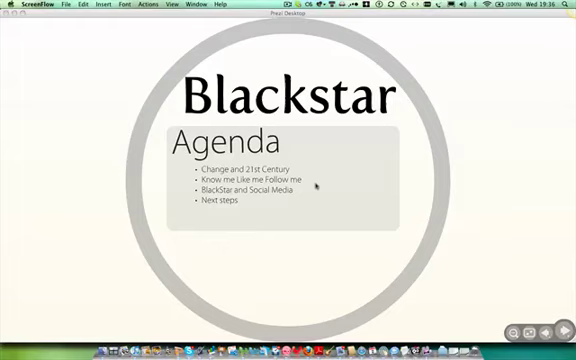
mouse_move(516, 262)
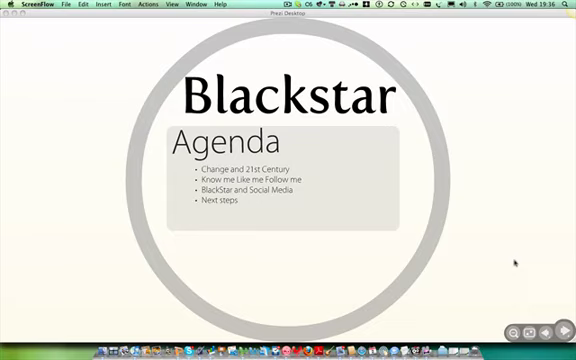